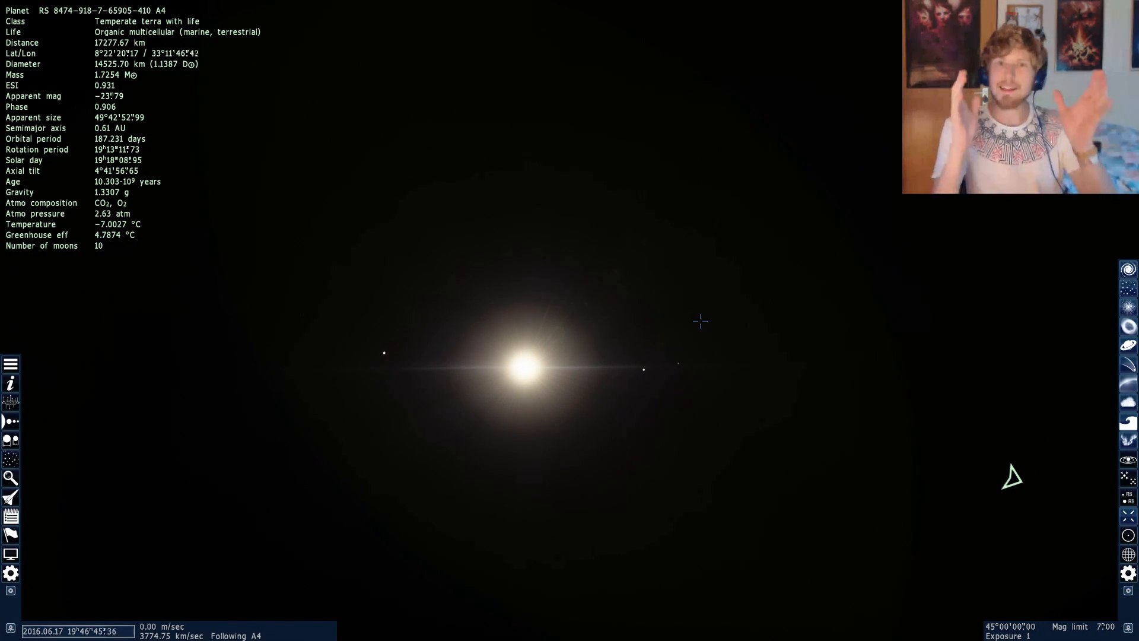
mouse_move(789, 342)
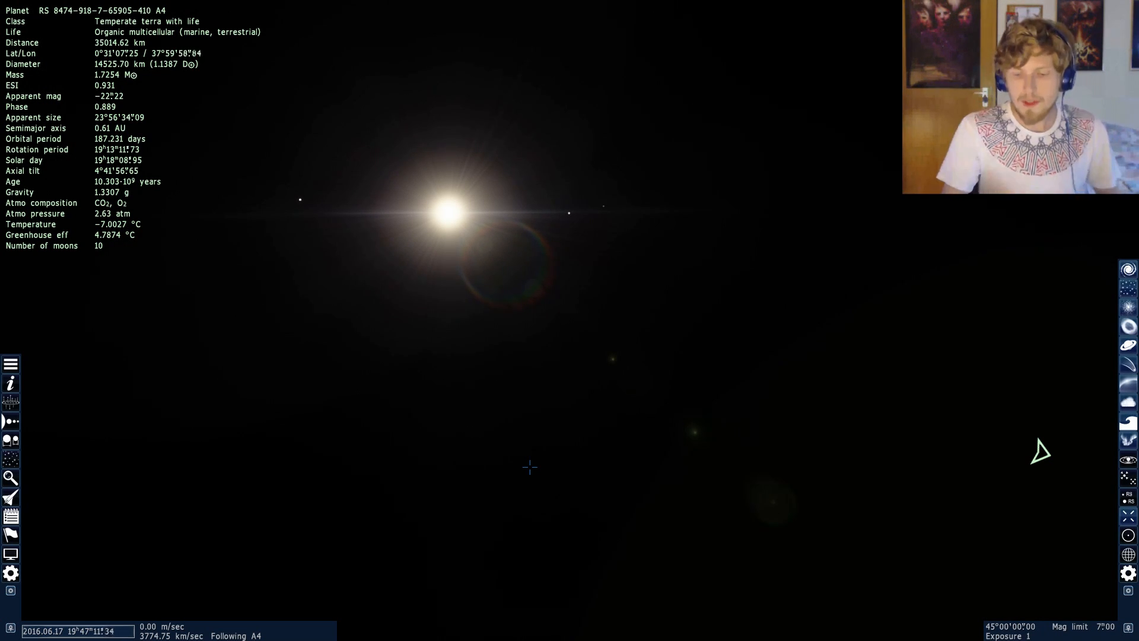
mouse_move(473, 426)
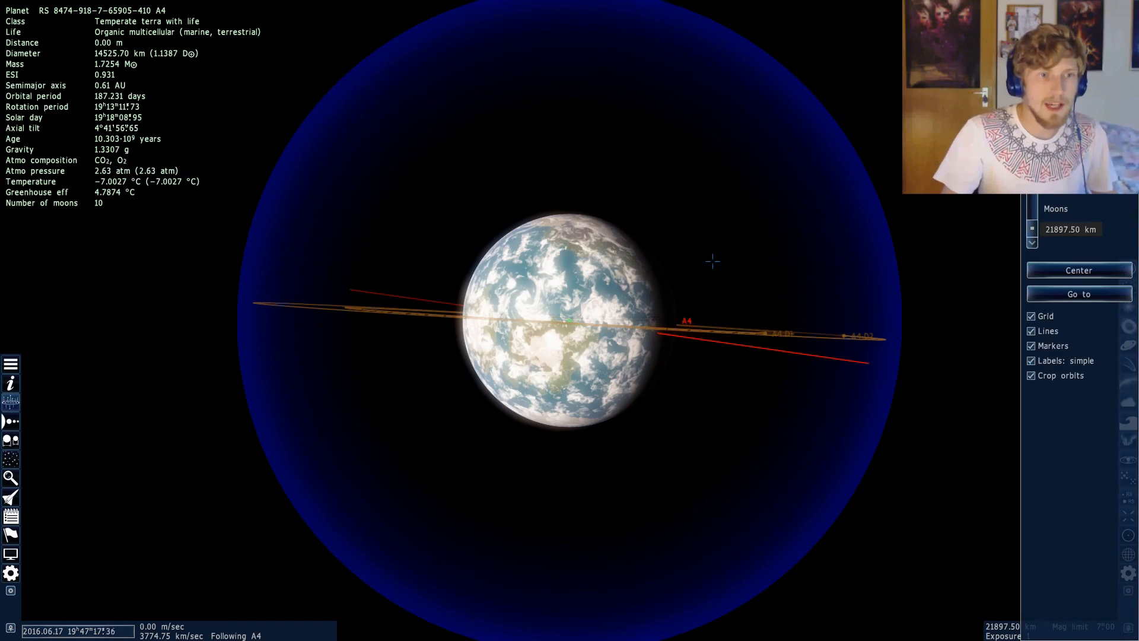
scroll("down", 3)
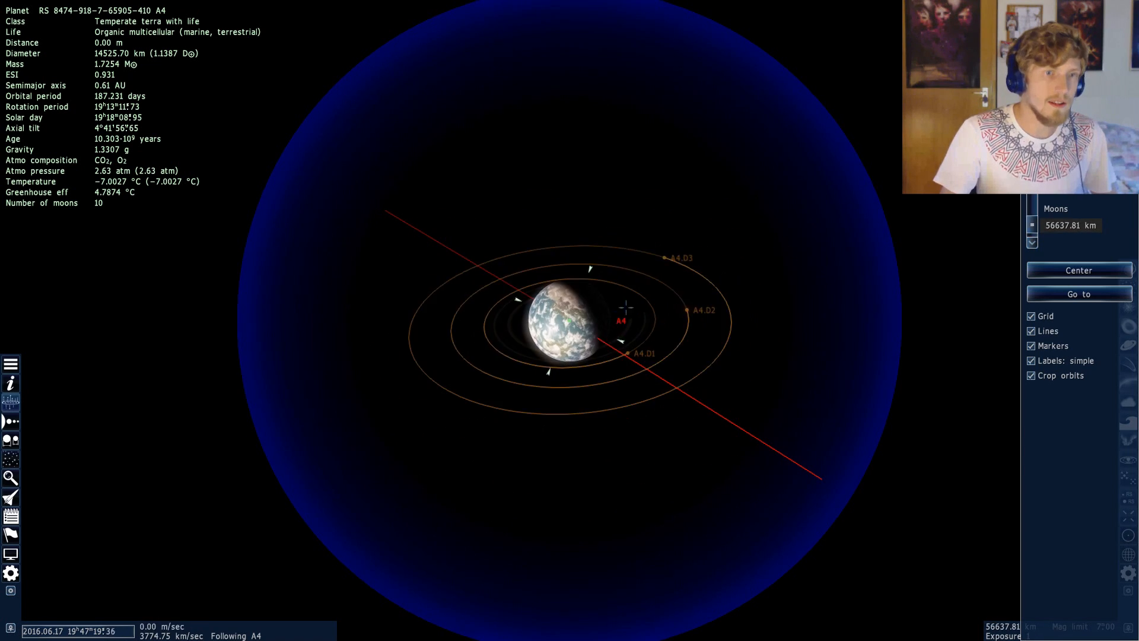
scroll("down", 3)
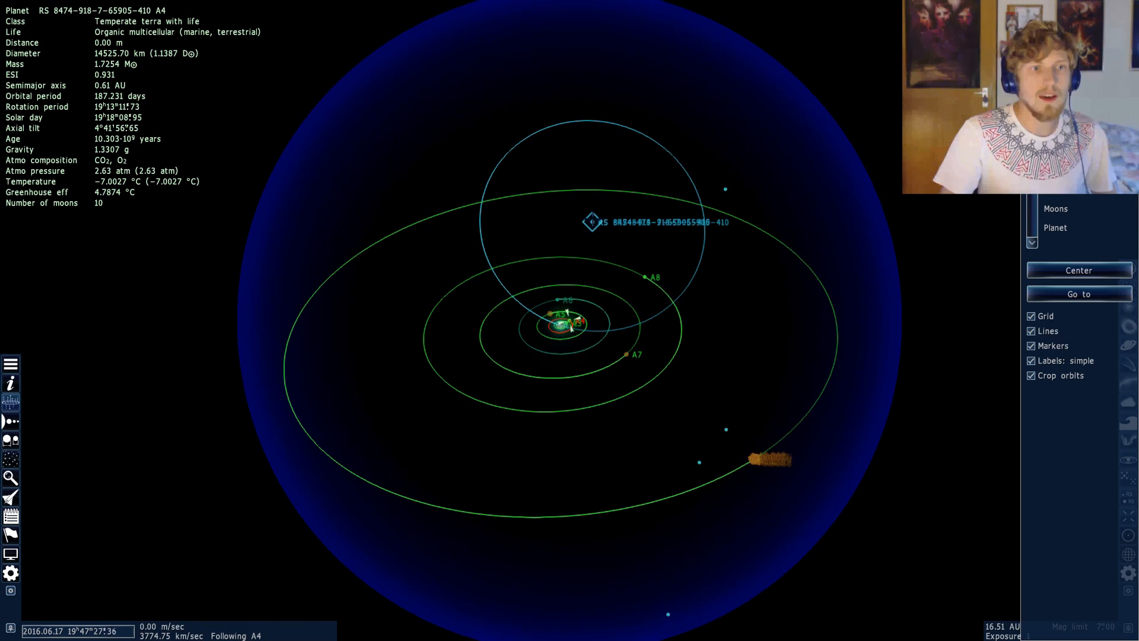
left_click(589, 221)
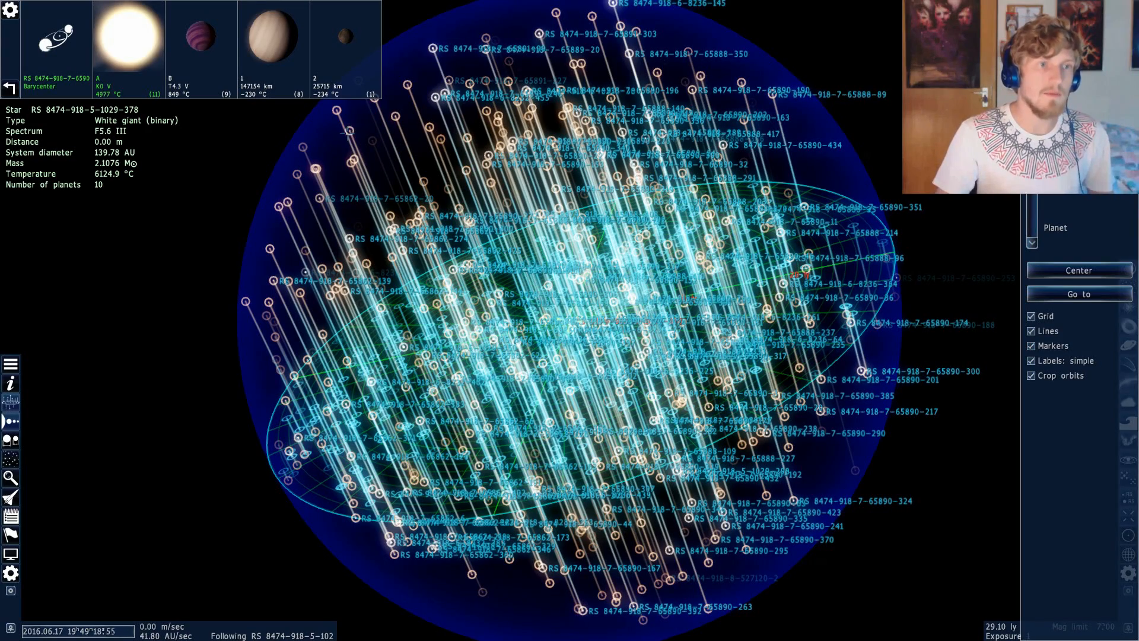
left_click(349, 130)
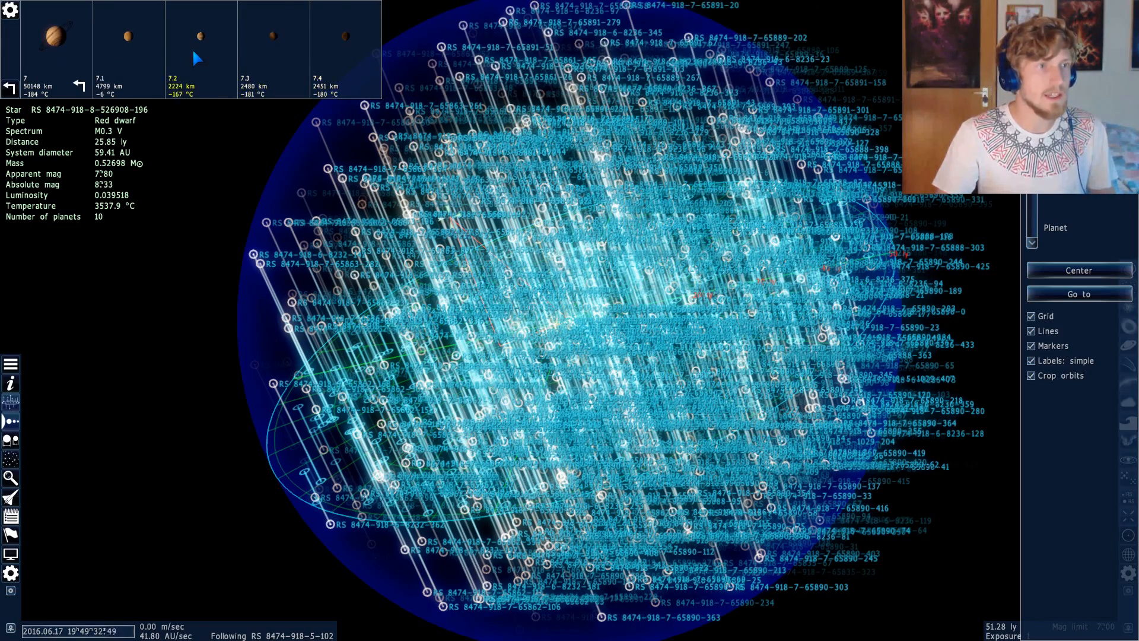
left_click(200, 36)
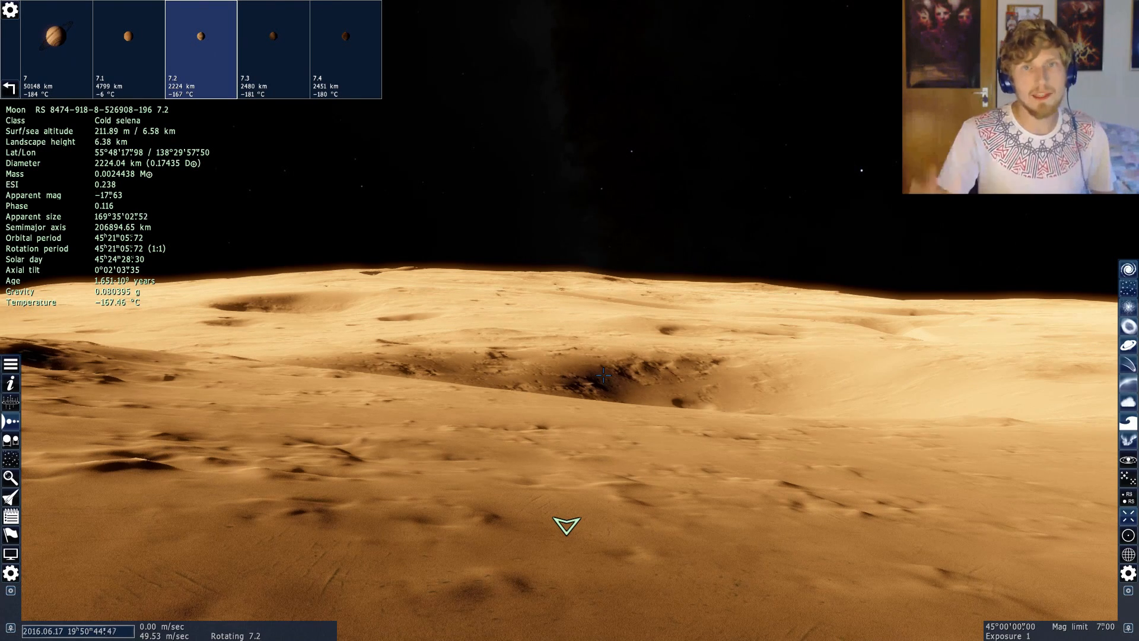
mouse_move(609, 211)
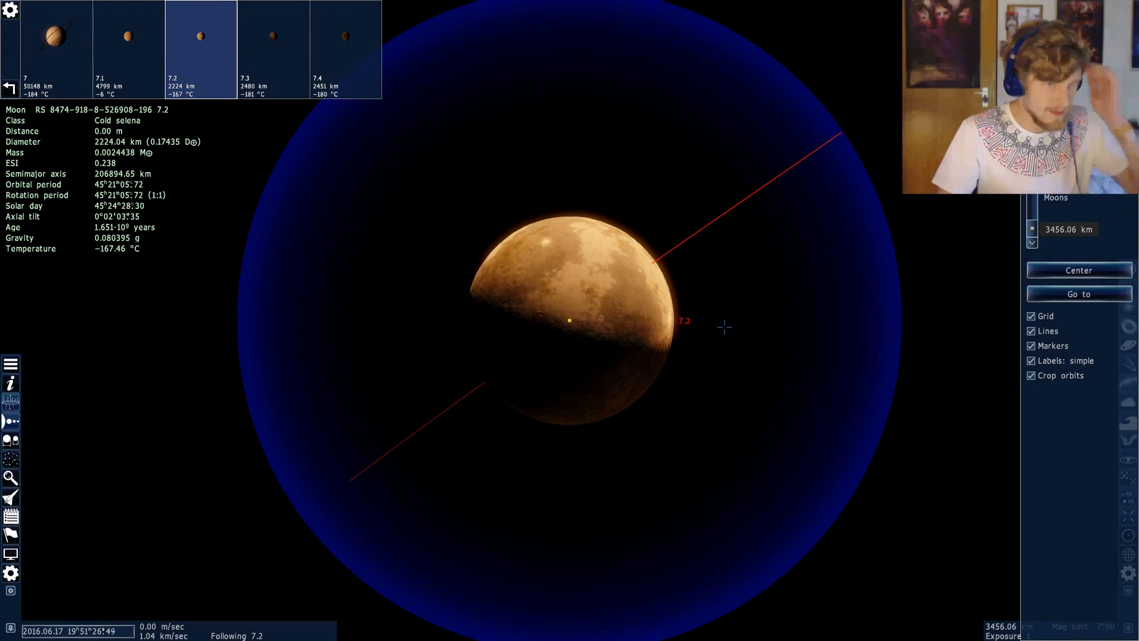
scroll("down", 3)
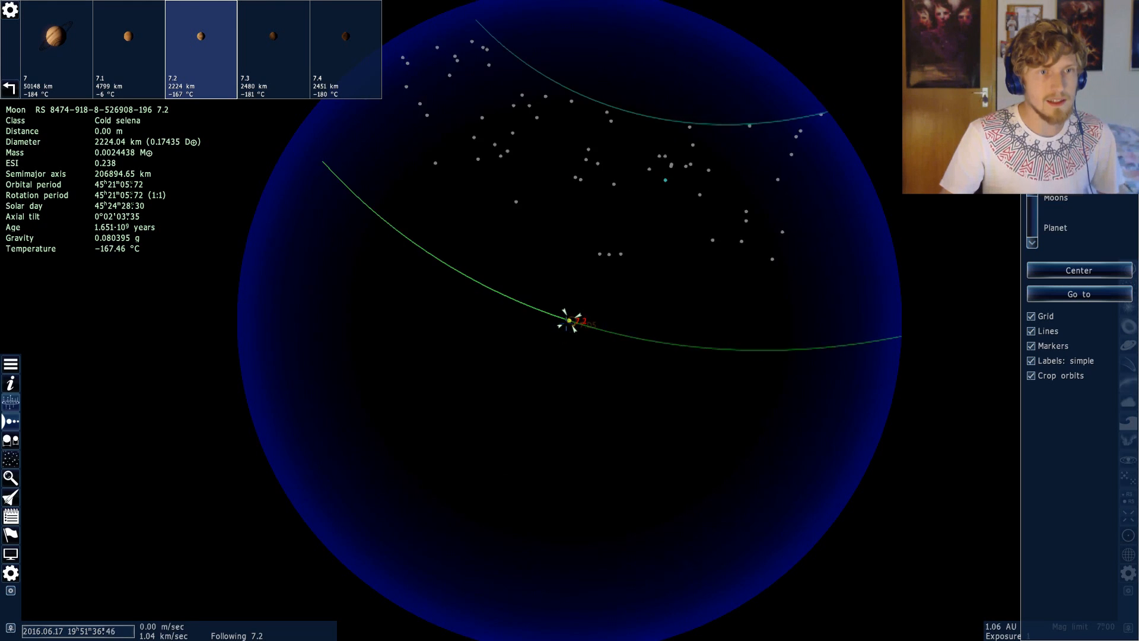
scroll("down", 3)
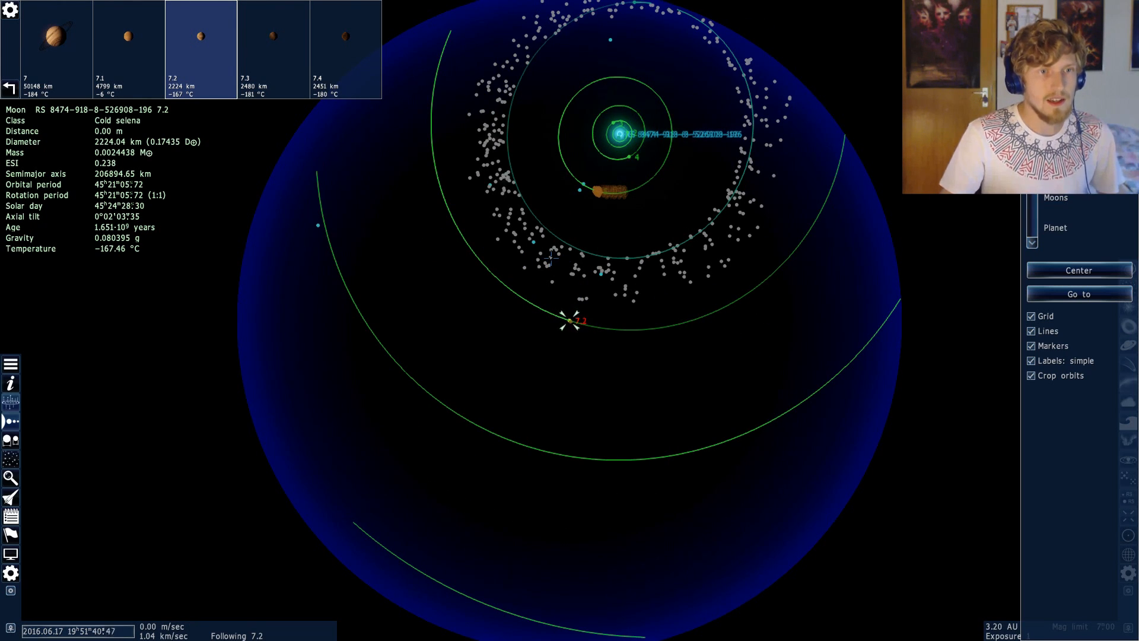
left_click(503, 177)
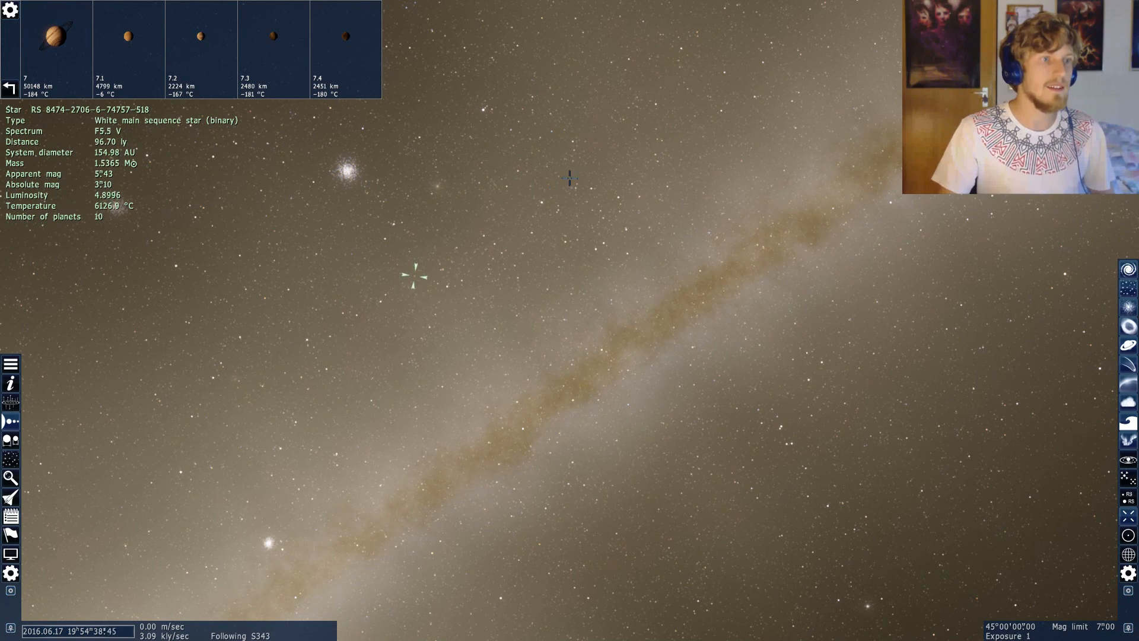
Compare several nearby stars, then select planet 3, the ringed warm ice giant
left_click(735, 427)
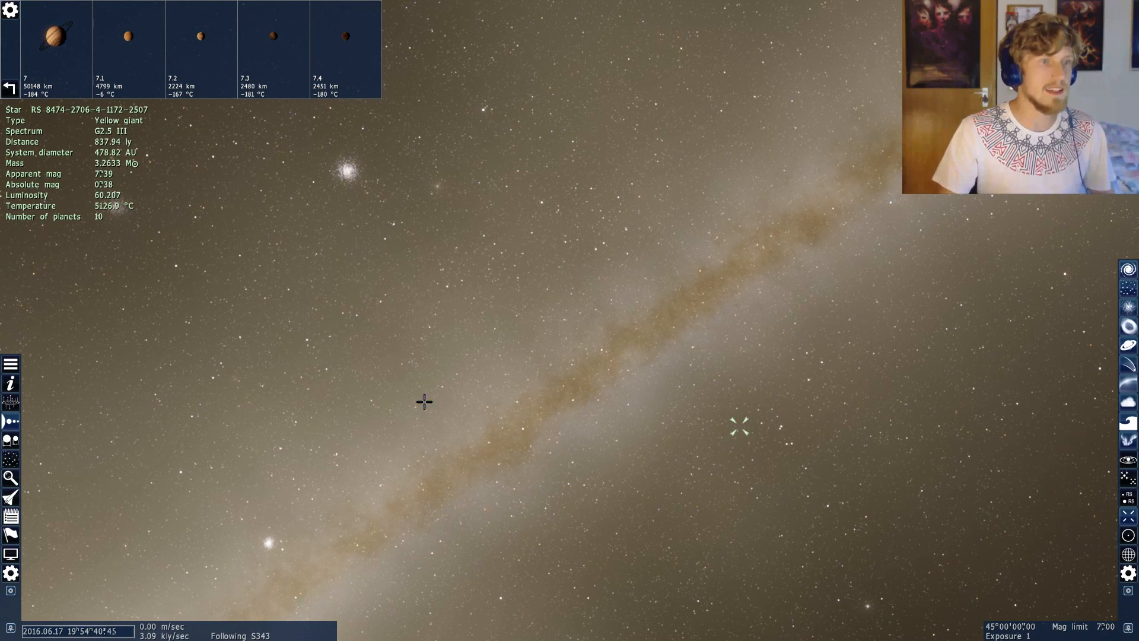
left_click(648, 116)
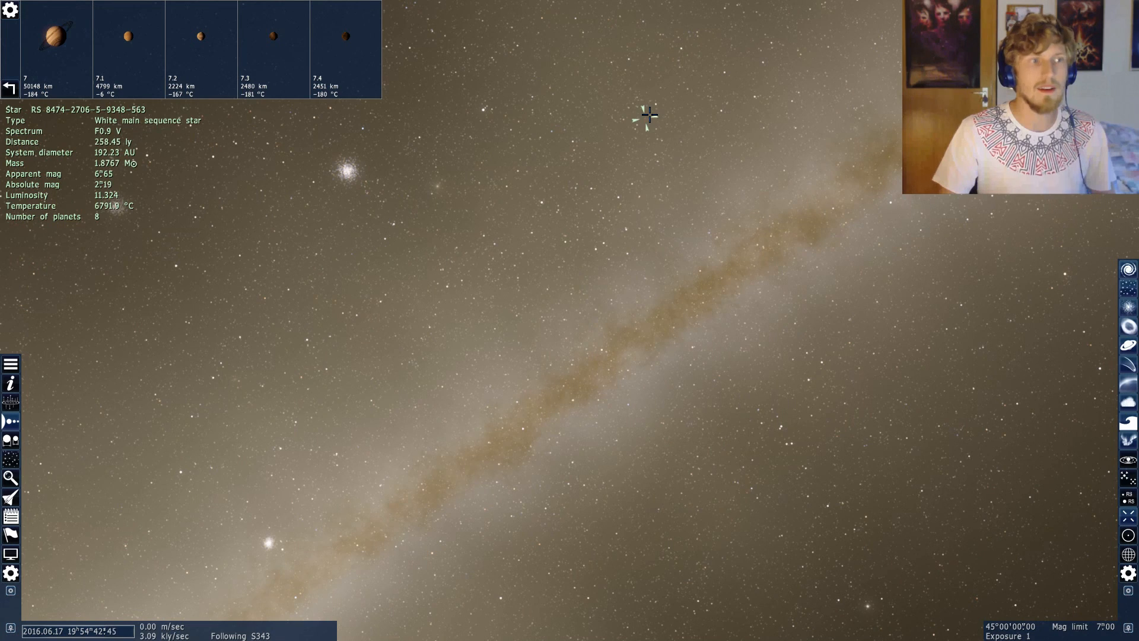
left_click(563, 164)
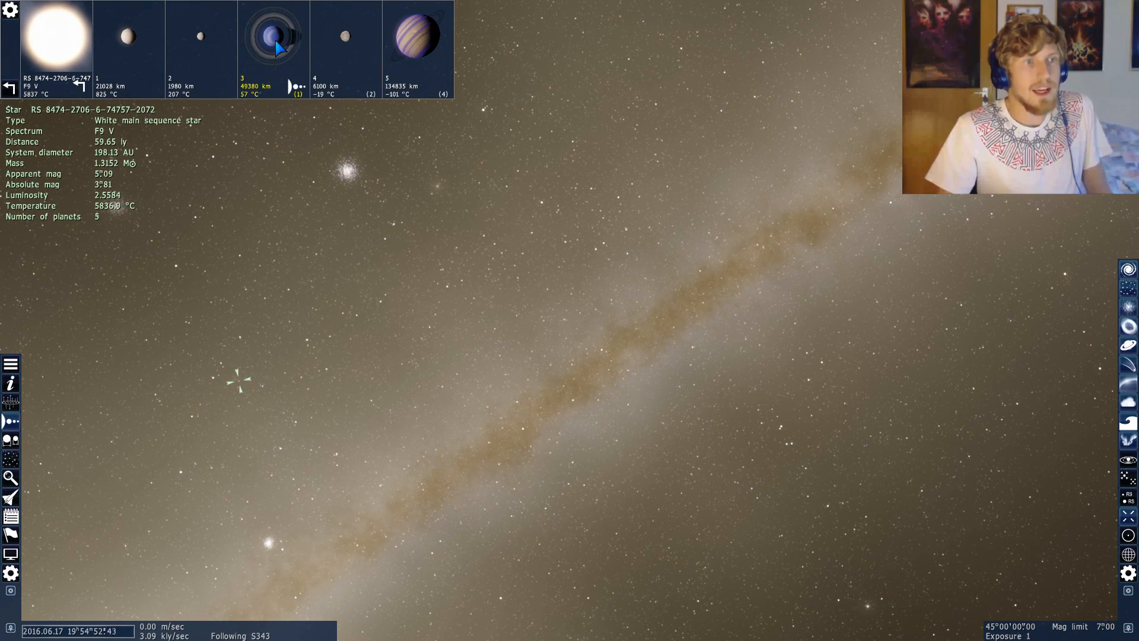
left_click(273, 36)
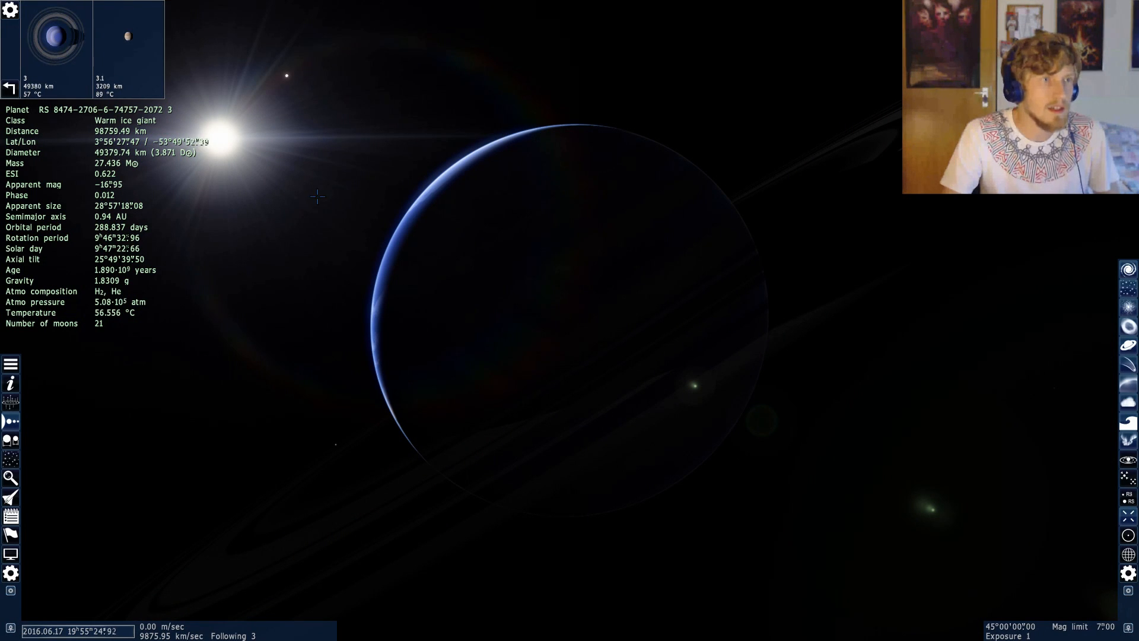
Select the ice giant's moon 3.1 and zoom in close to it
left_click(129, 36)
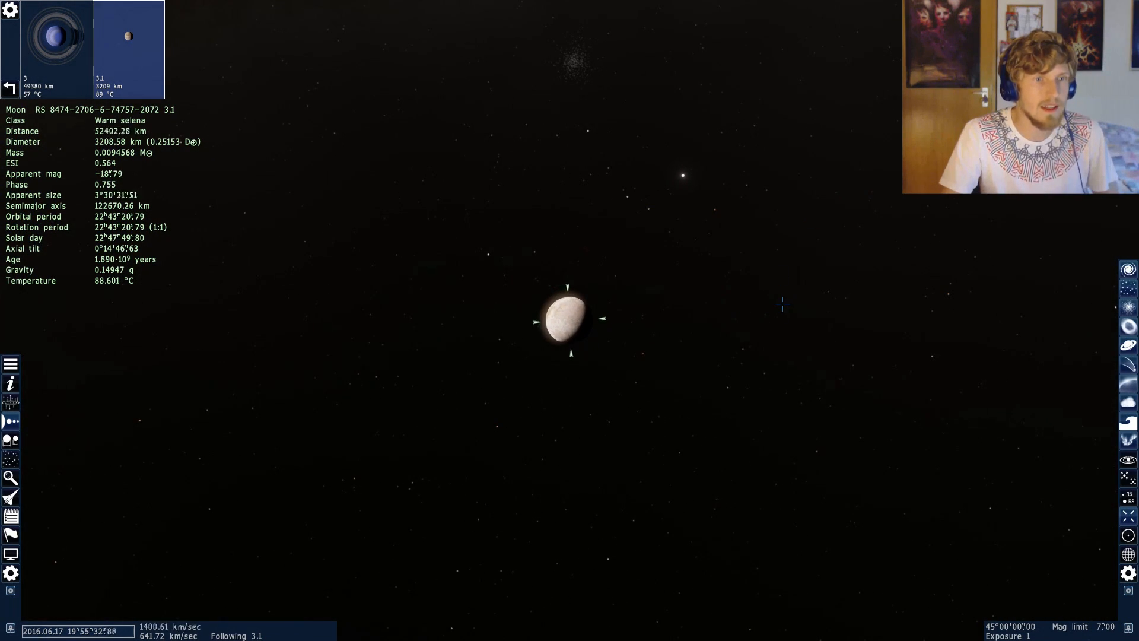
scroll("up", 3)
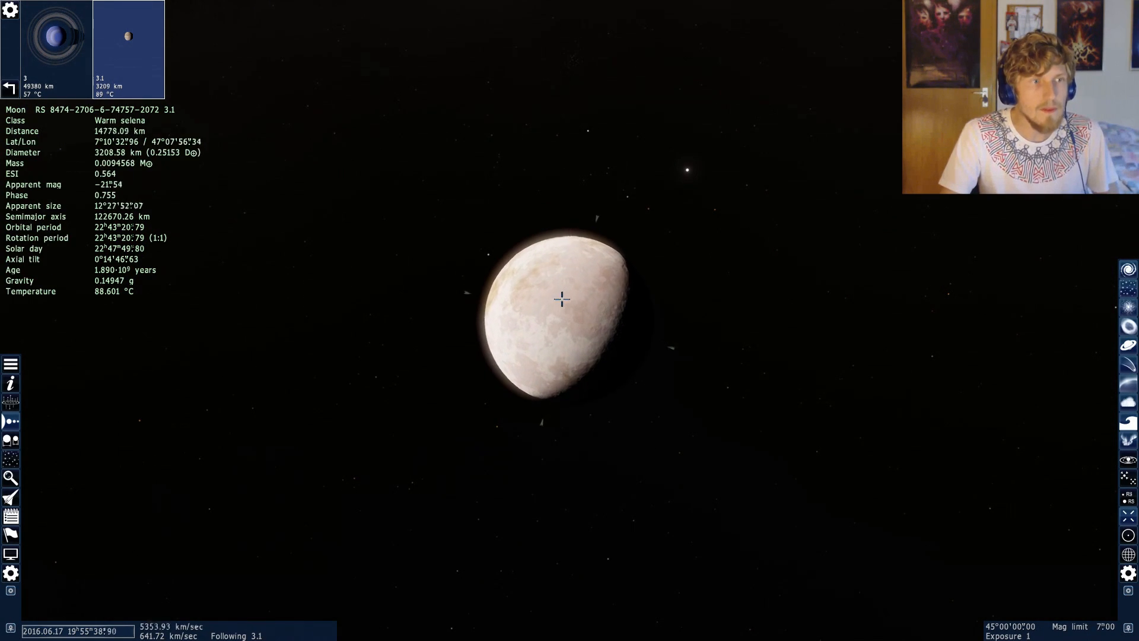
scroll("up", 3)
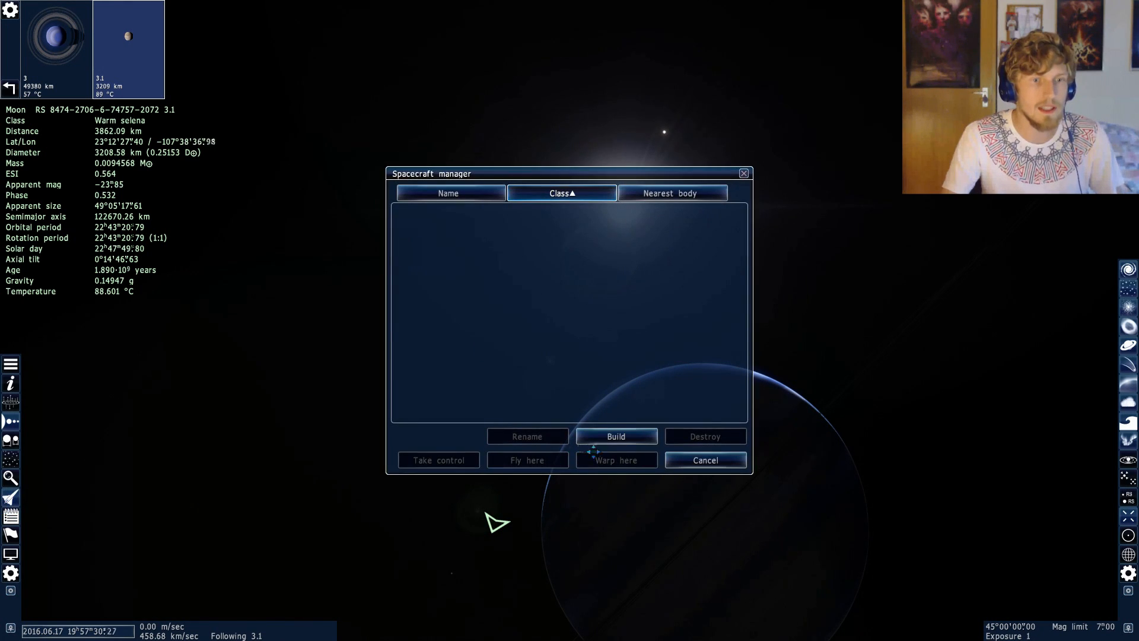
Build the SS Basic starship design from the SpaceEngine ship pack
left_click(615, 436)
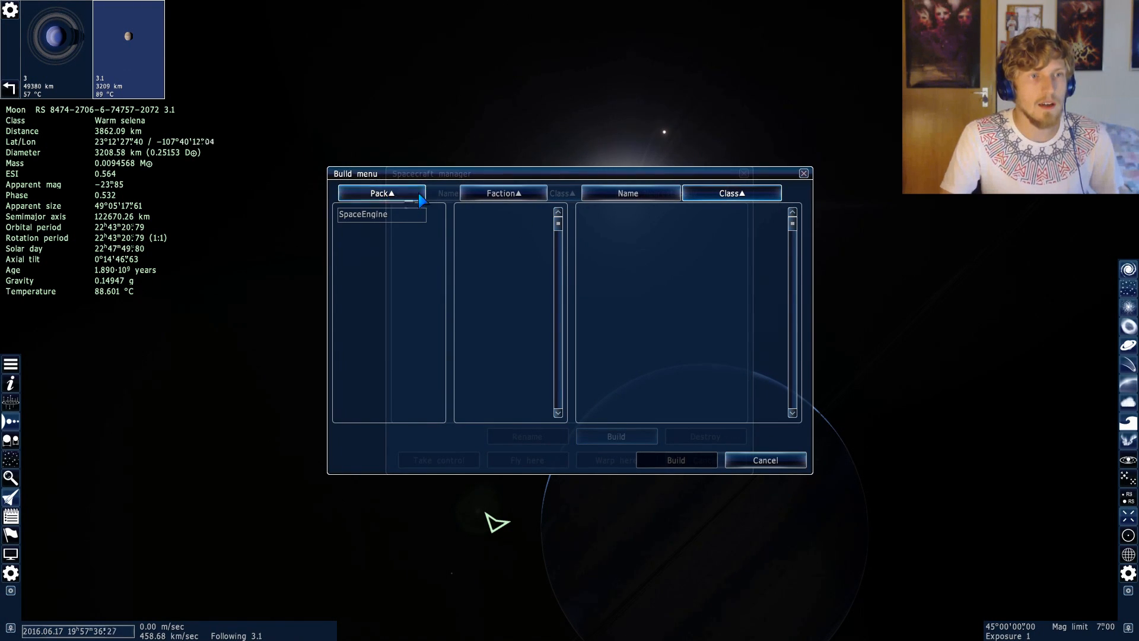
mouse_move(665, 202)
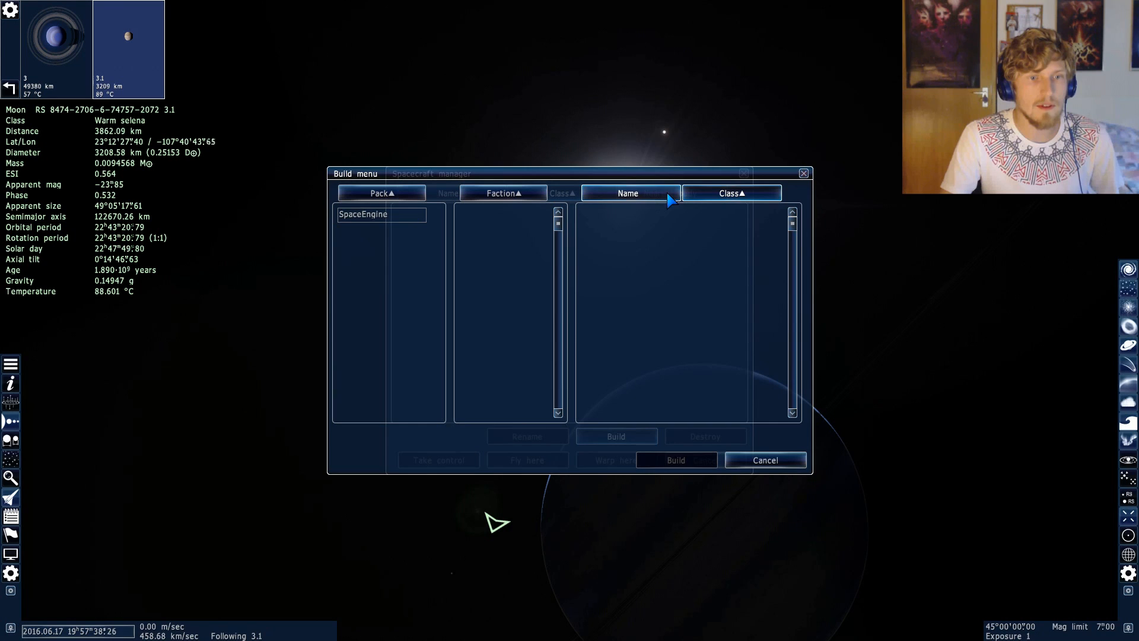
left_click(362, 213)
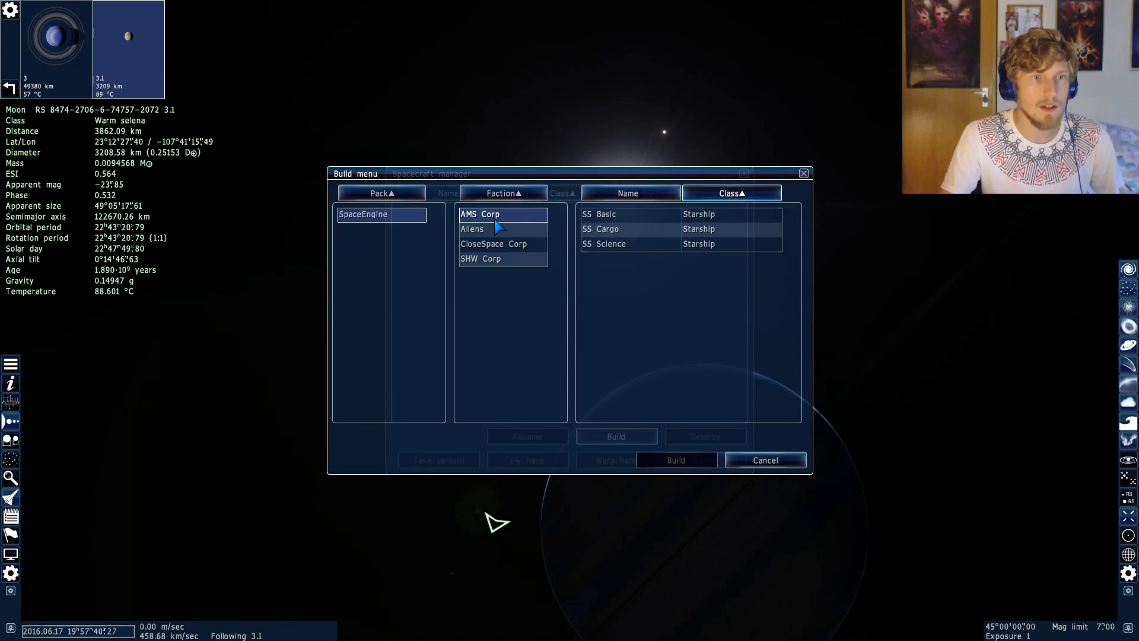
left_click(629, 214)
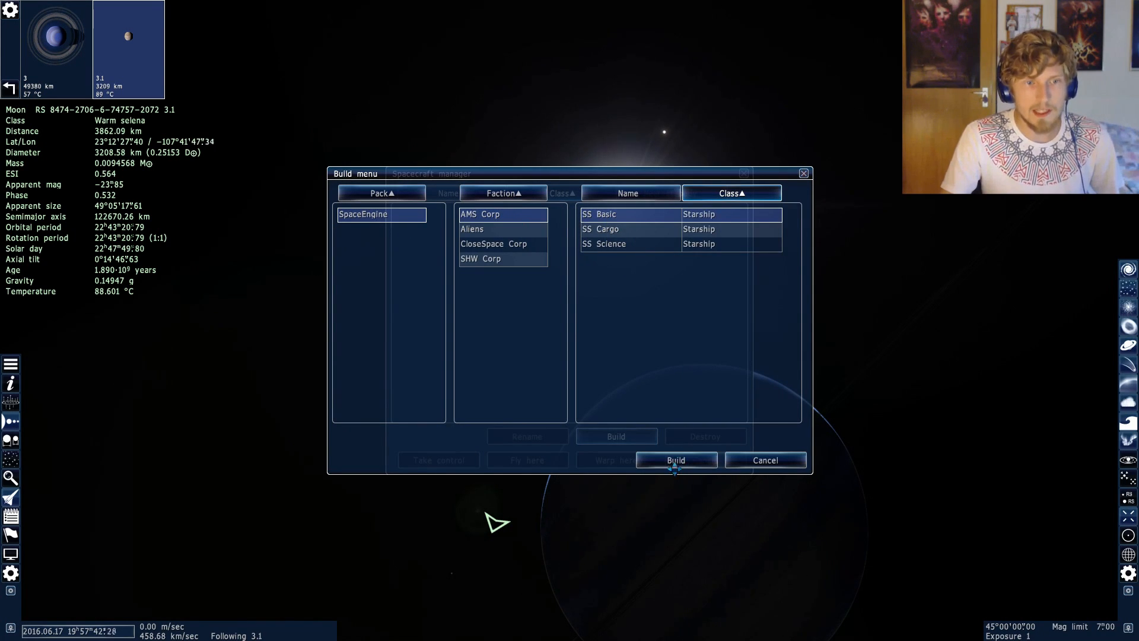
left_click(675, 459)
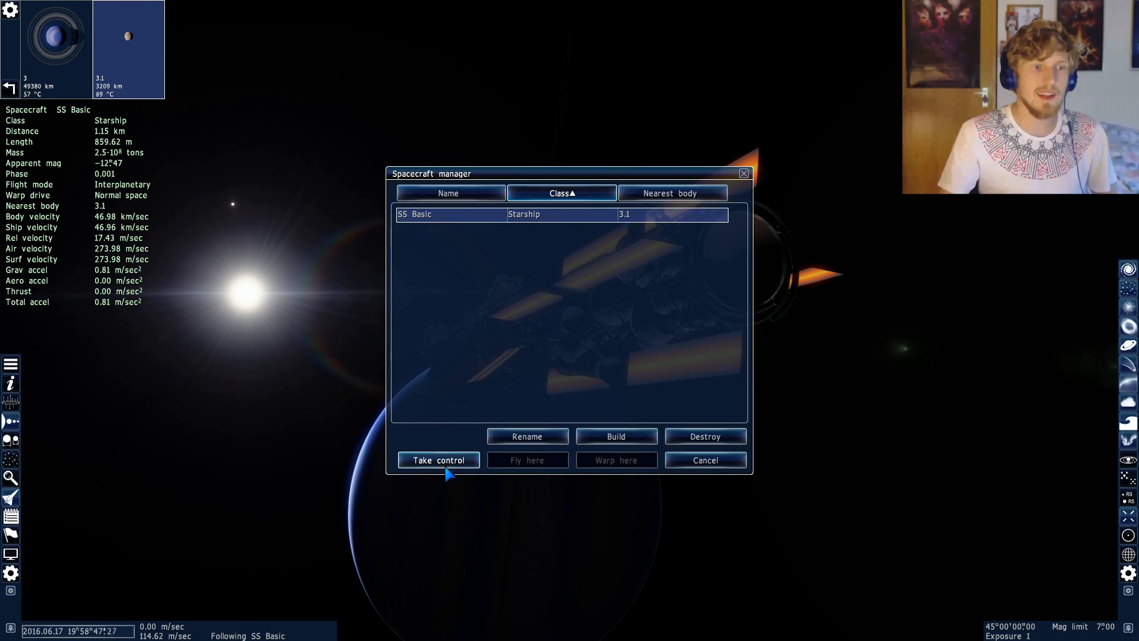
Destroy the SS Basic starship and confirm the removal
left_click(438, 460)
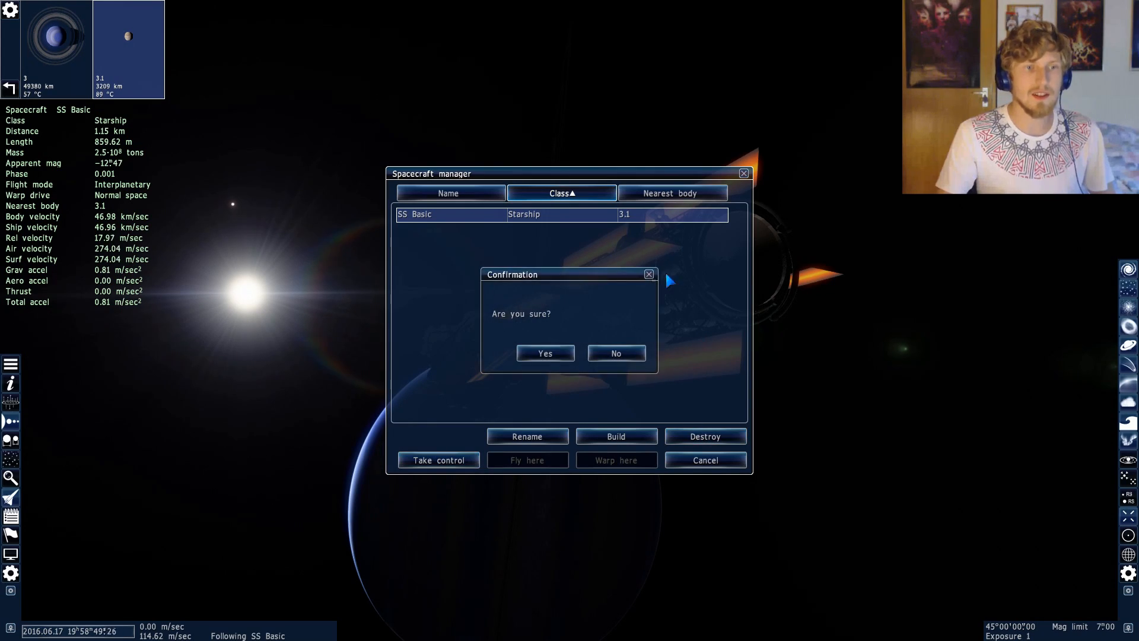
left_click(544, 353)
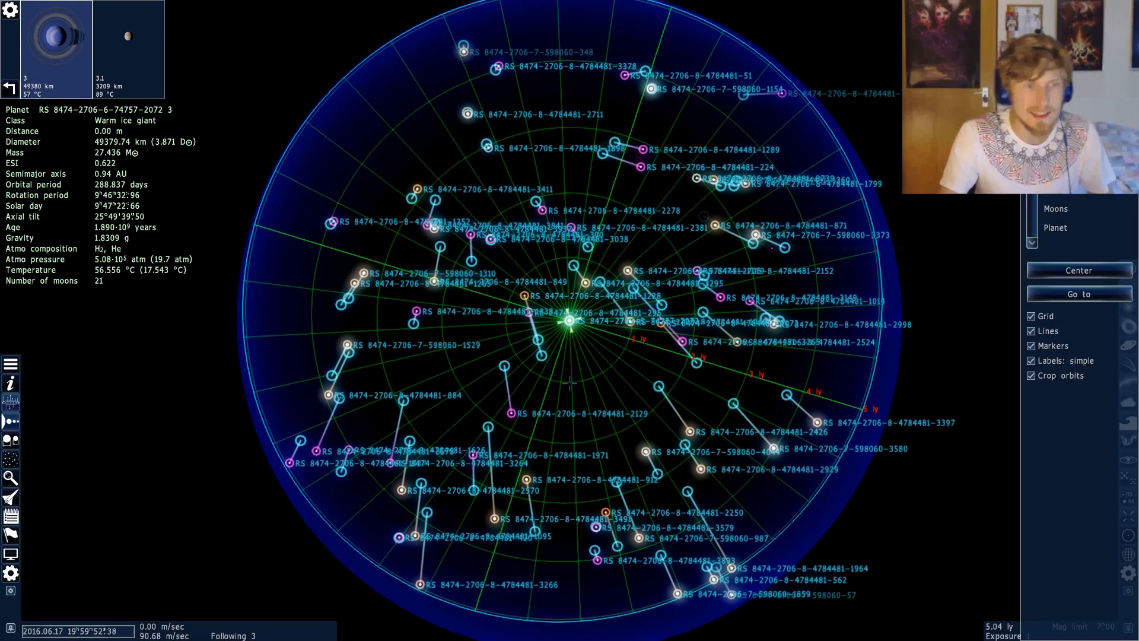
scroll("down", 3)
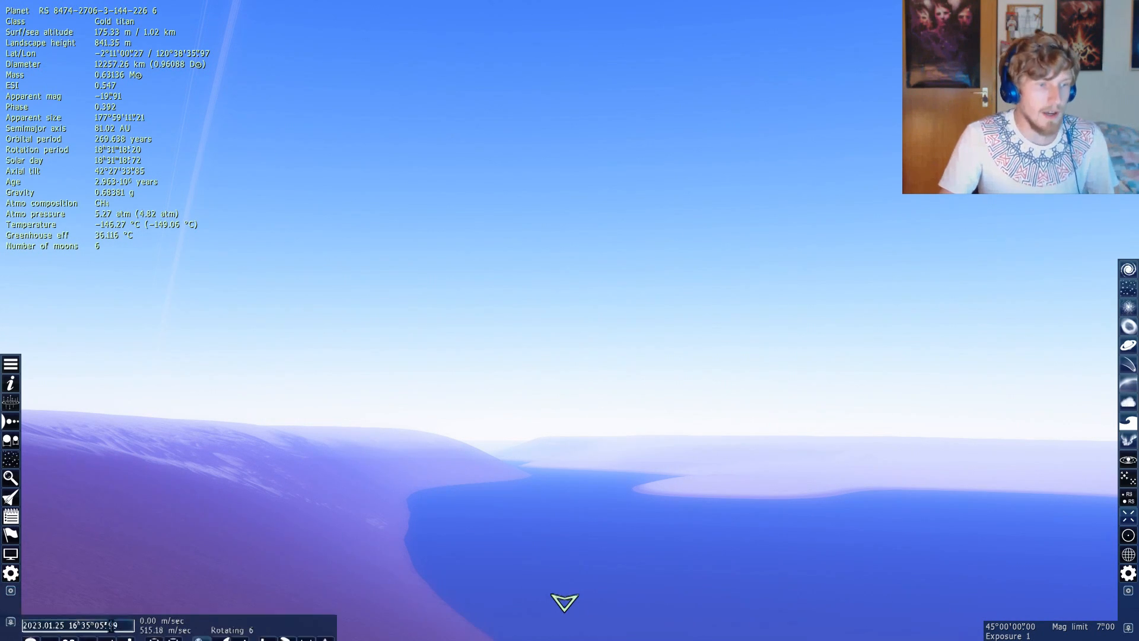
Accelerate time four times, raising the time scale from 10x to 300x
left_click(89, 628)
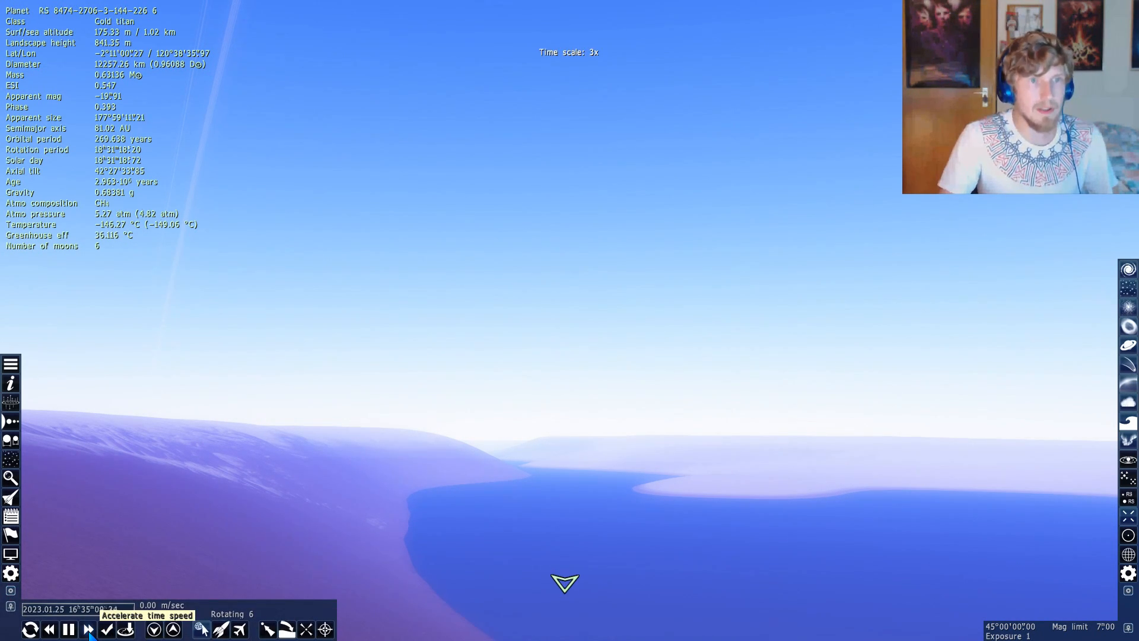
left_click(91, 629)
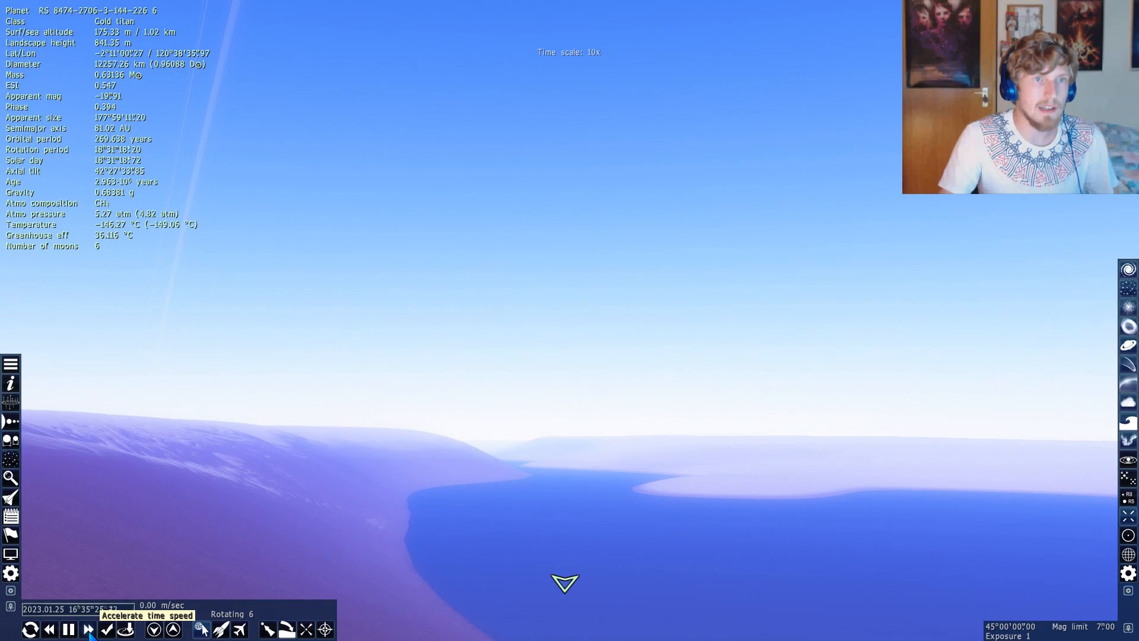
left_click(88, 630)
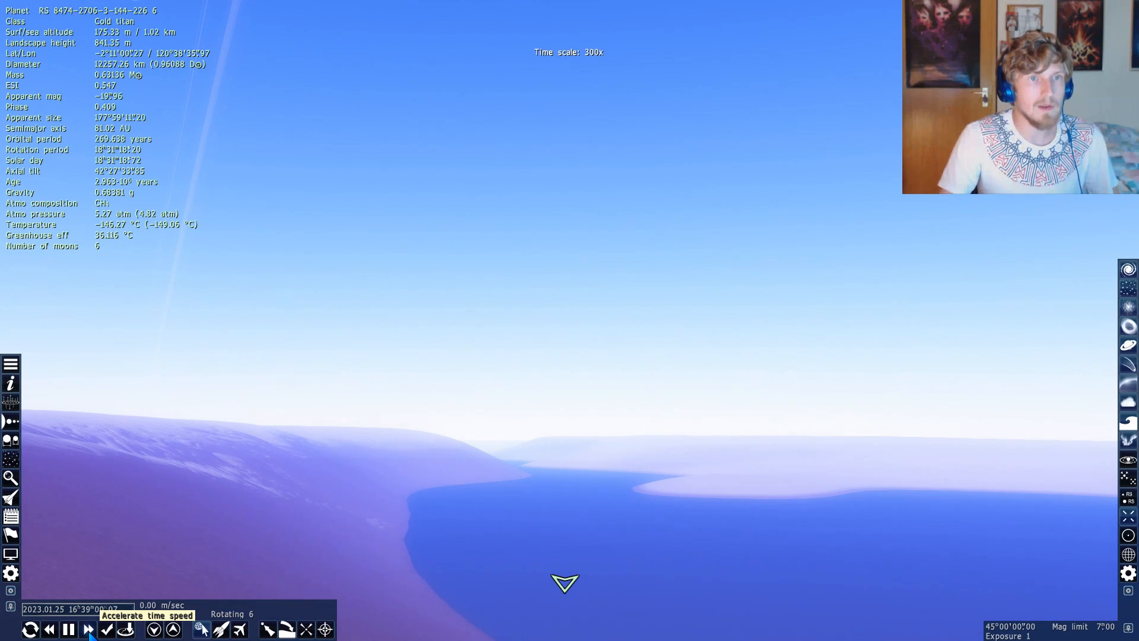
left_click(88, 629)
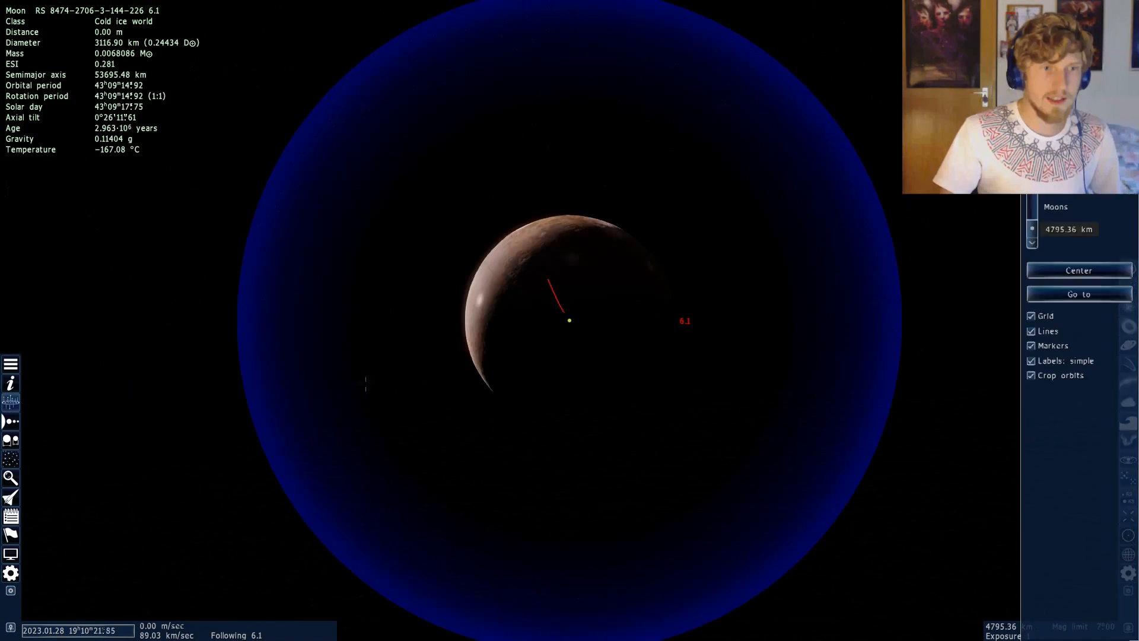
Zoom the map out to about 5000 light-years around moon 6.1
scroll("down", 3)
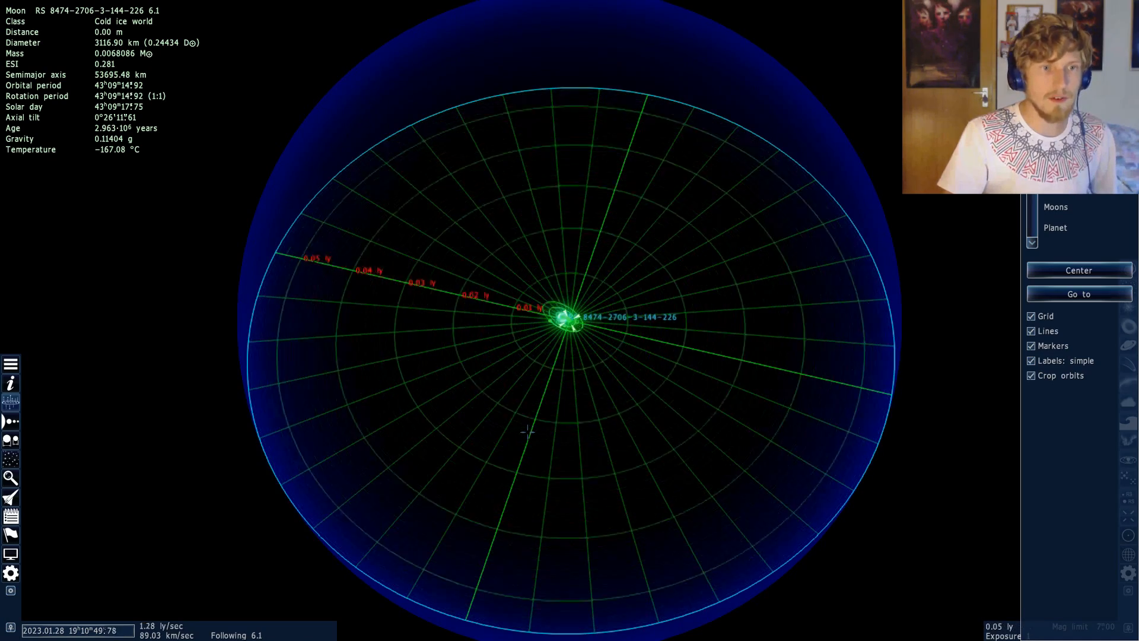
scroll("down", 3)
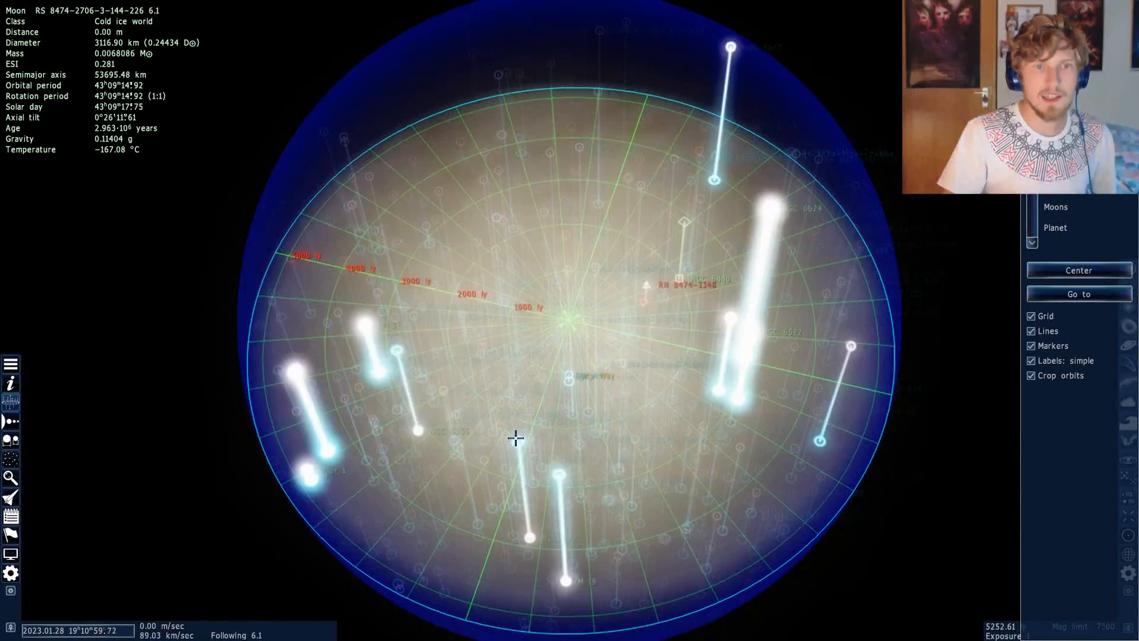
Zoom out past the Local Group to about 80 Mly, showing galaxies like NGC 4125
scroll("down", 3)
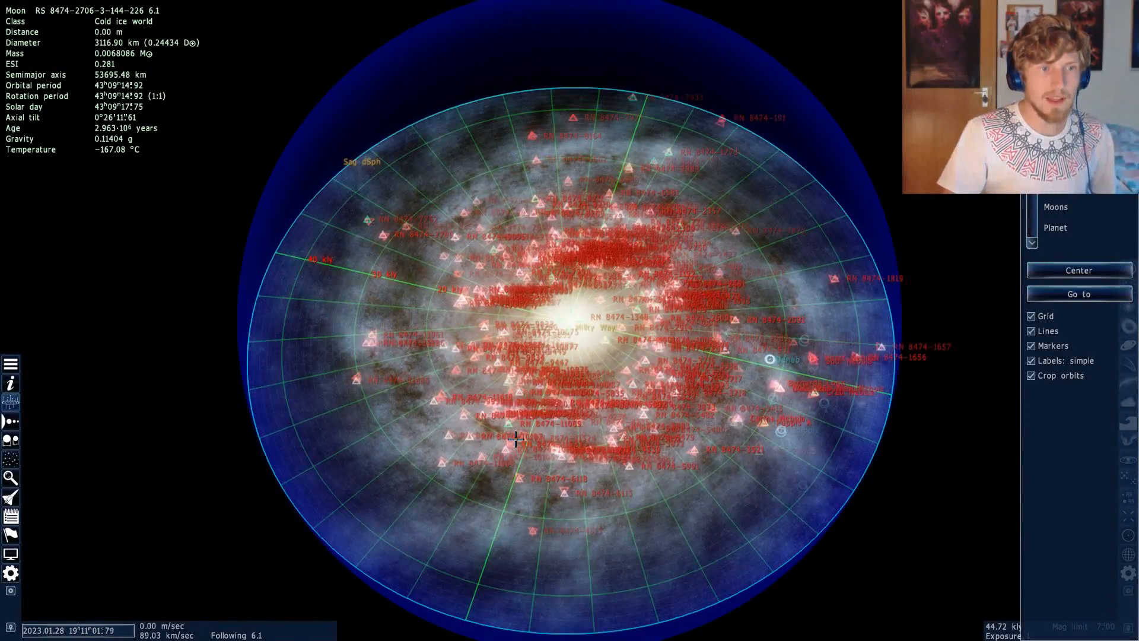
scroll("down", 3)
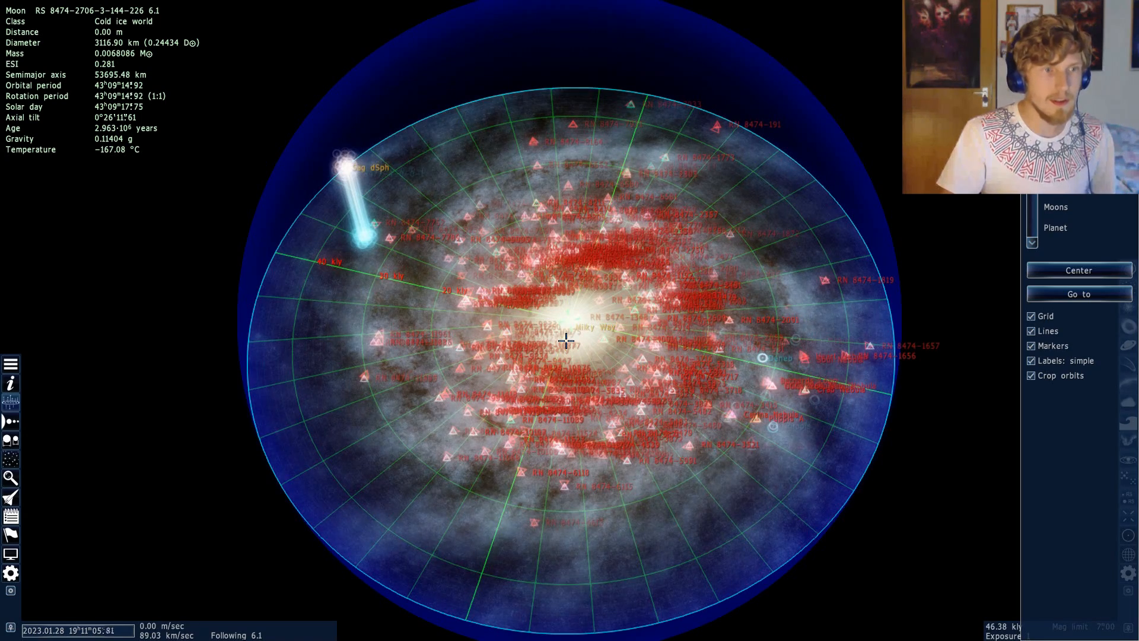
scroll("down", 3)
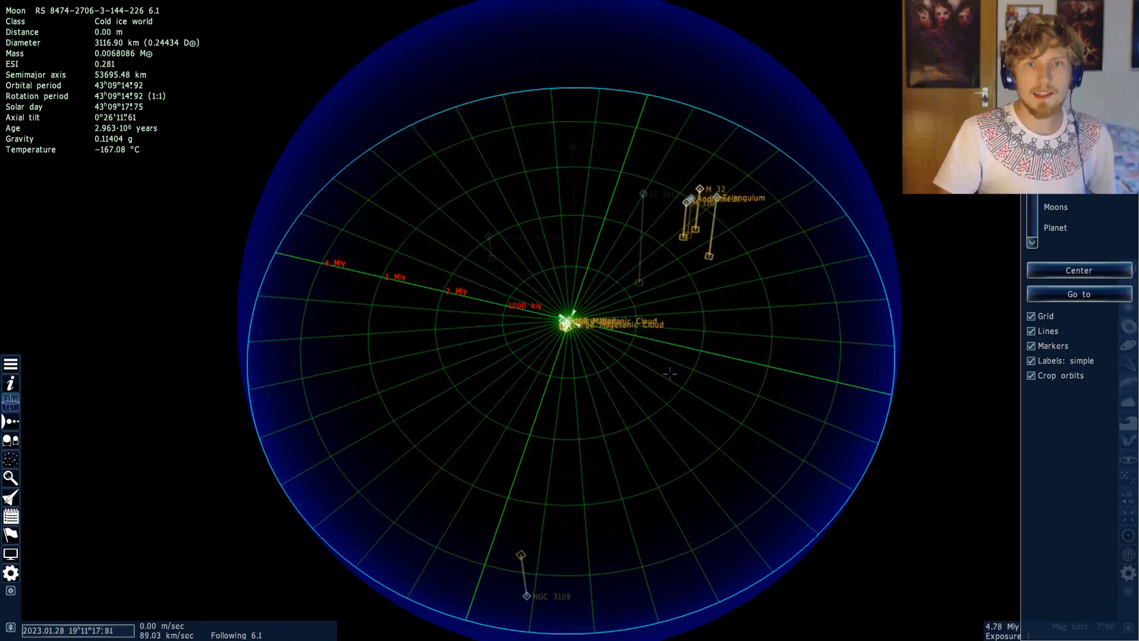
scroll("down", 3)
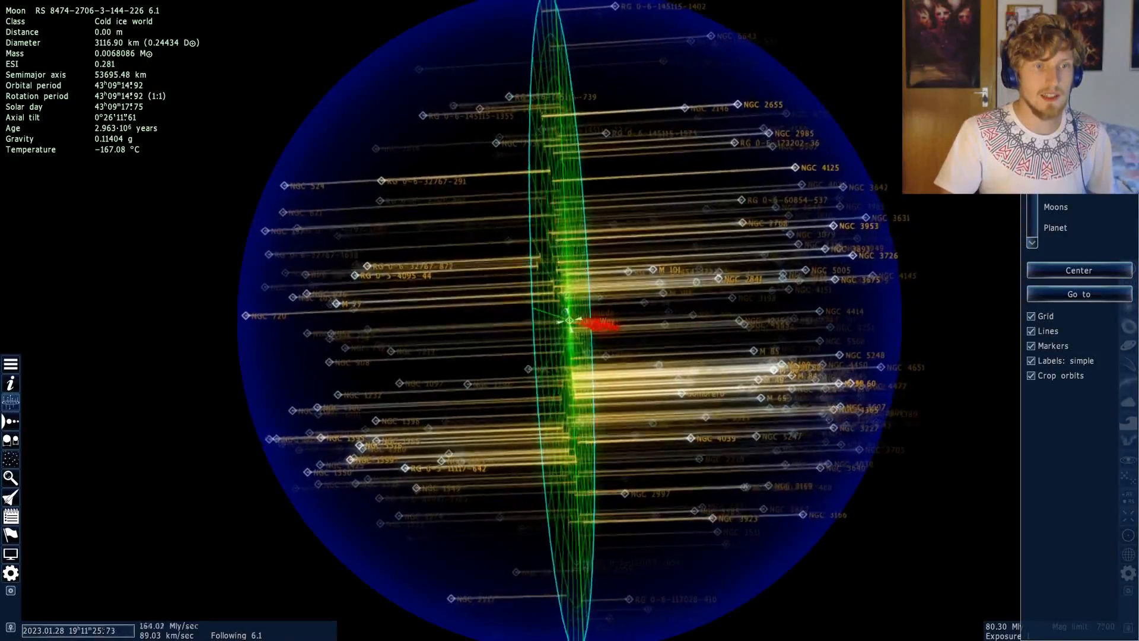
Tilt the galaxy map to a top-down view showing distant galaxies RG 0-2 and RG 0-3
left_click_drag(567, 319, 567, 428)
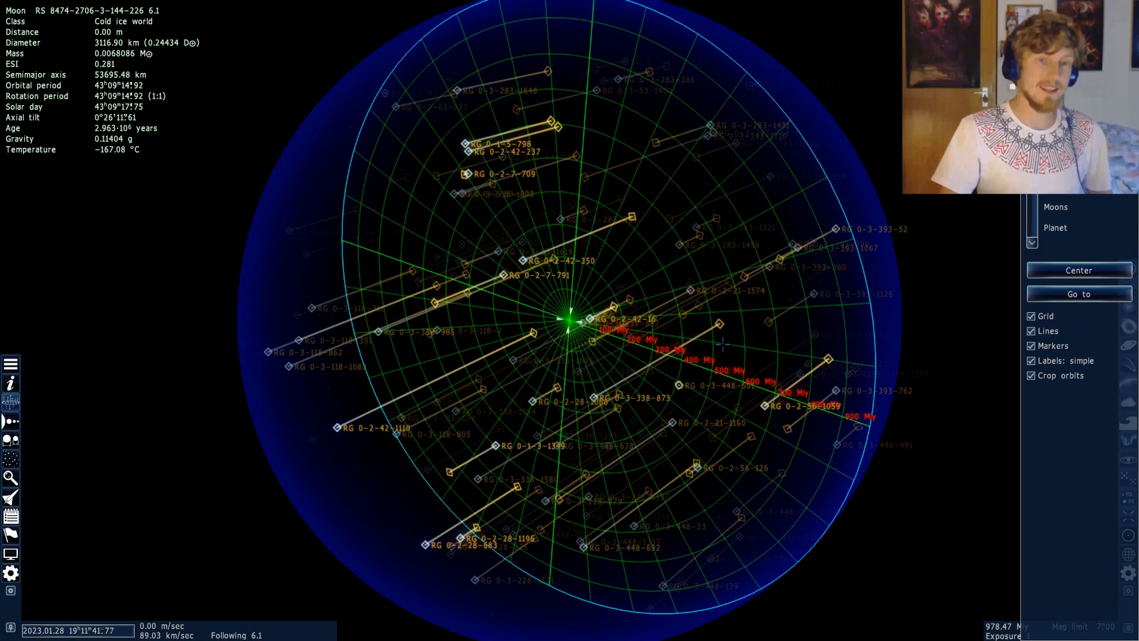
left_click(763, 405)
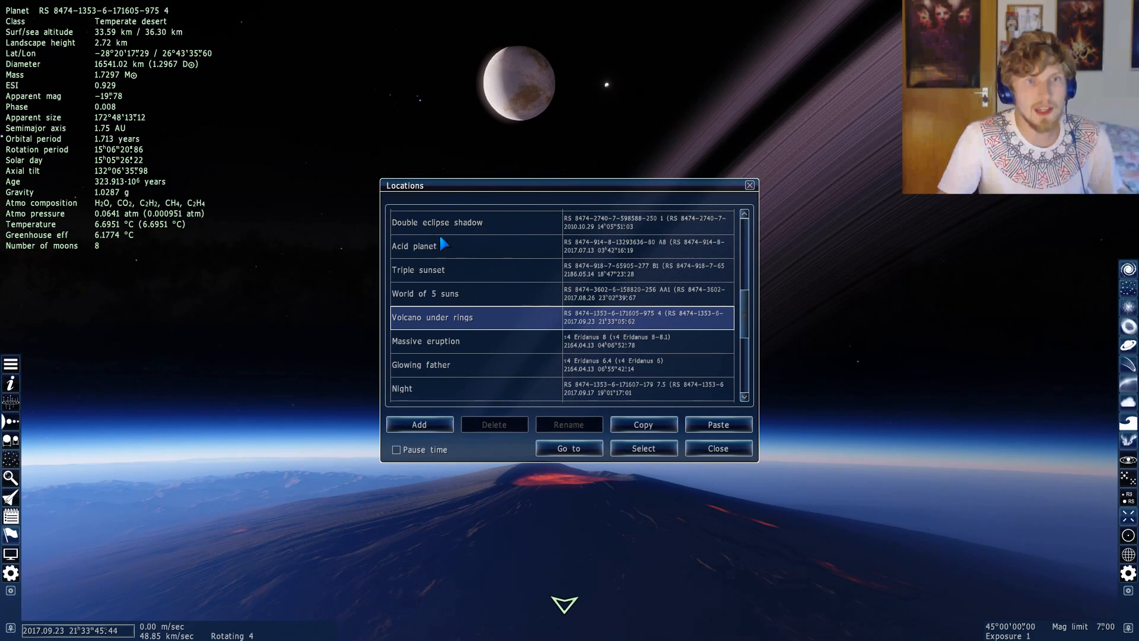
Close the Locations dialog to reveal the Volcano under rings view of desert planet 4
left_click(717, 448)
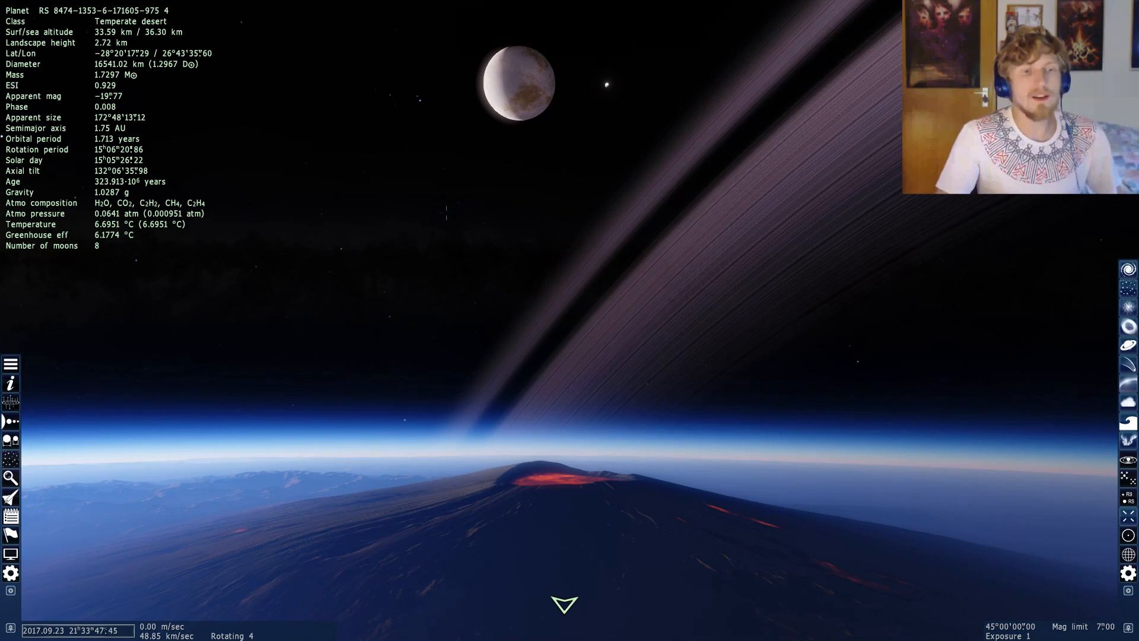